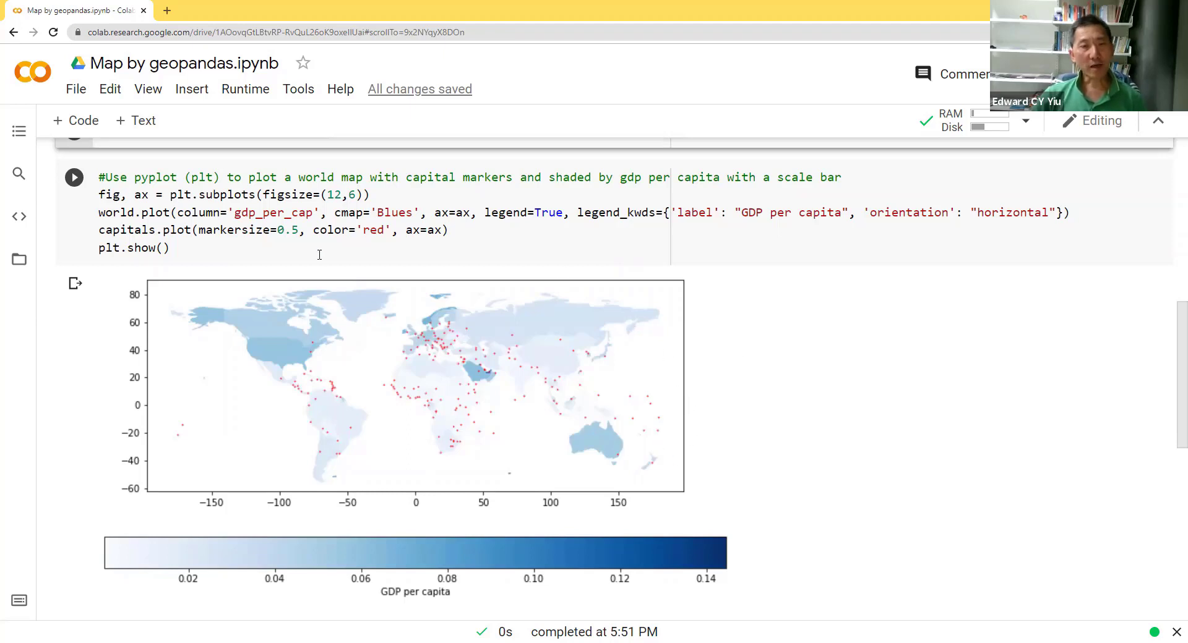
mouse_move(331, 593)
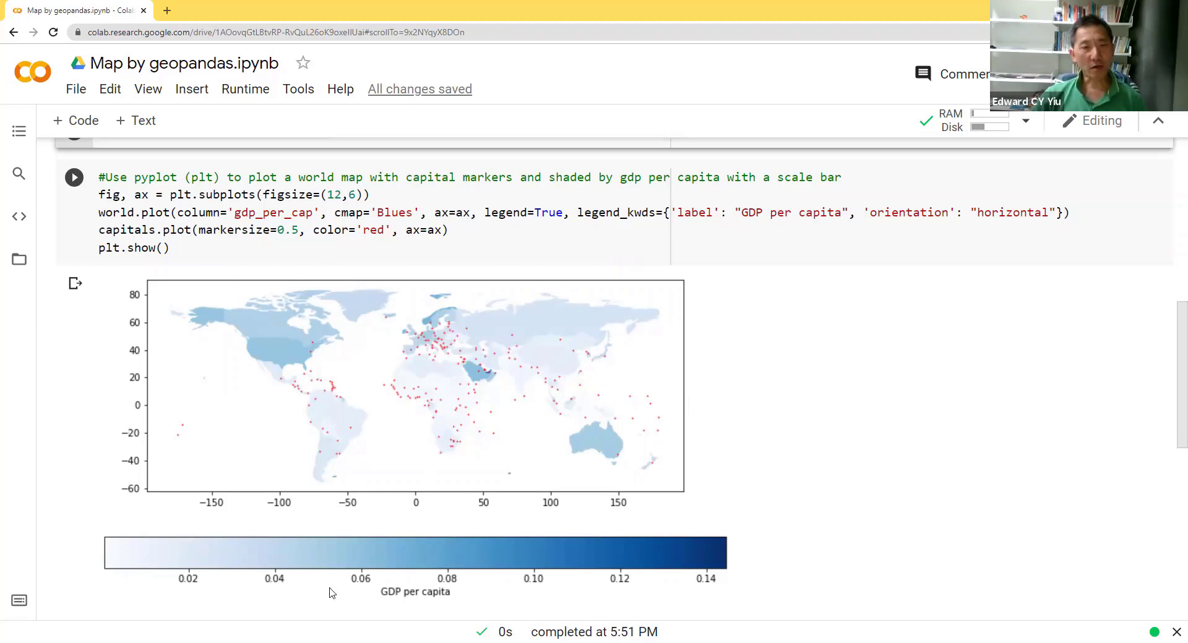
mouse_move(425, 369)
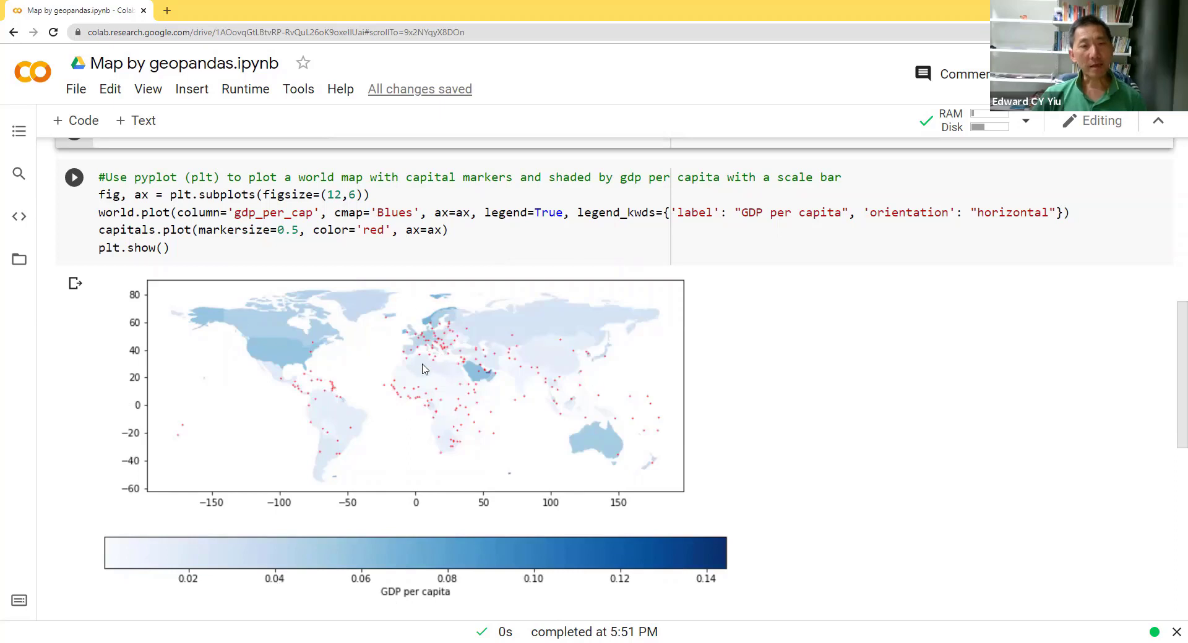
mouse_move(415, 546)
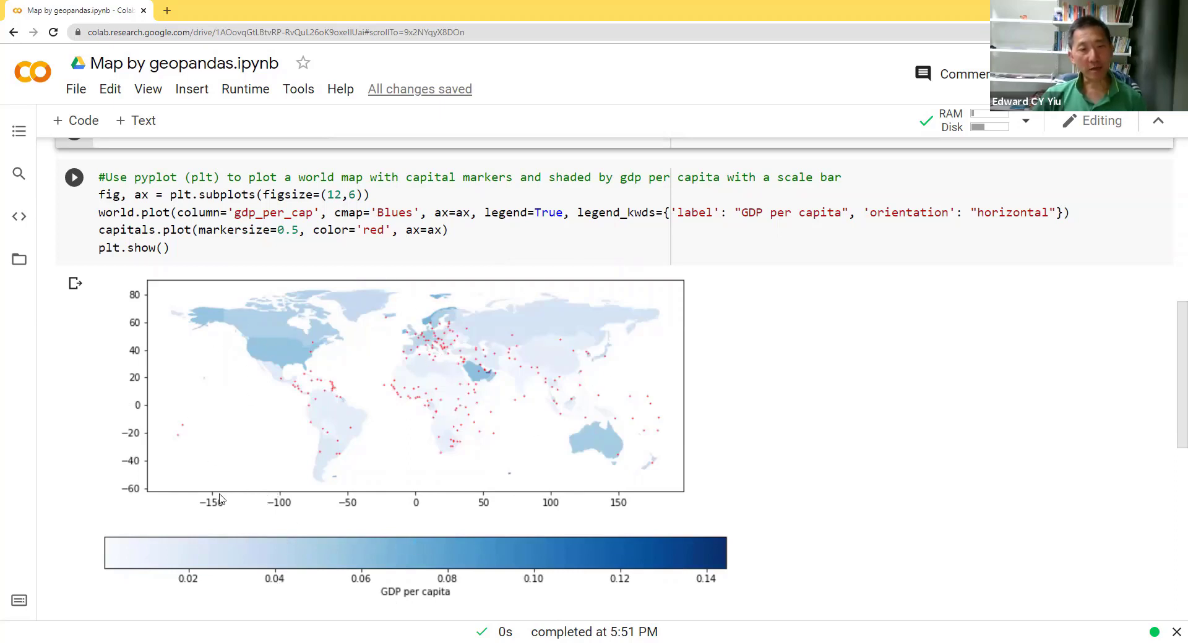
mouse_move(415, 486)
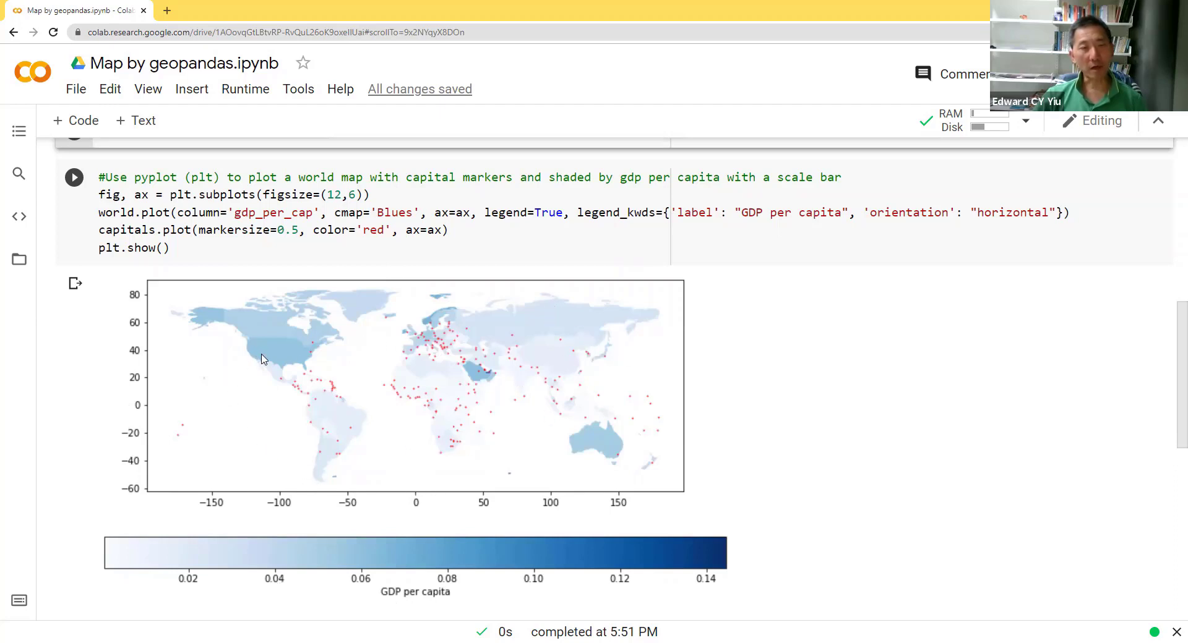
mouse_move(301, 399)
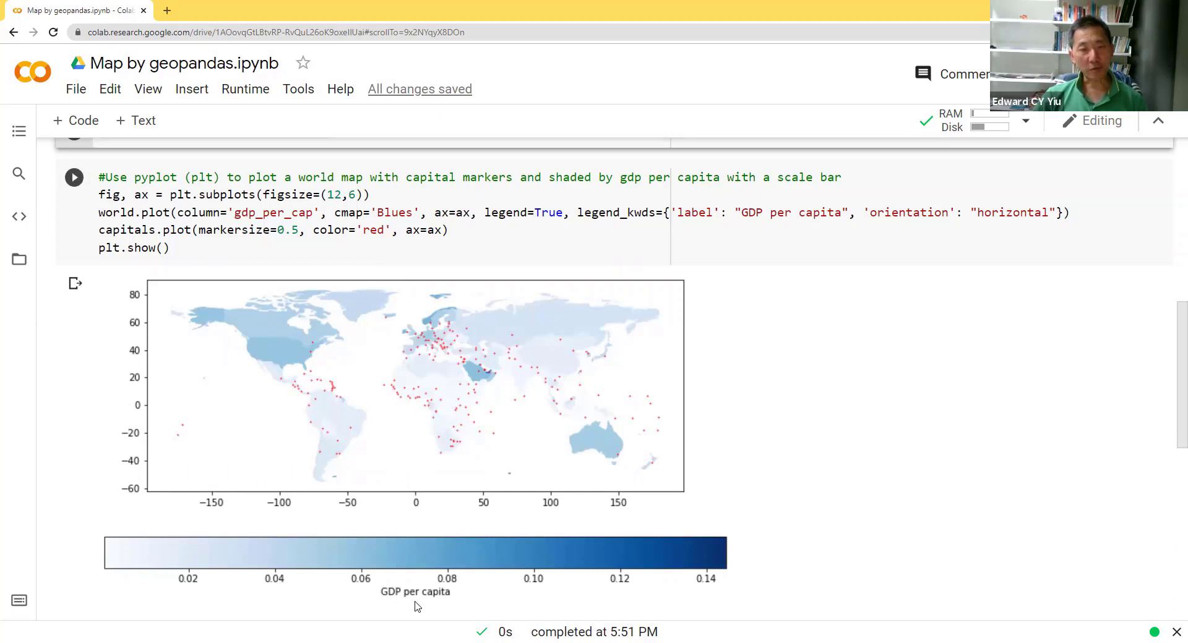
mouse_move(250, 573)
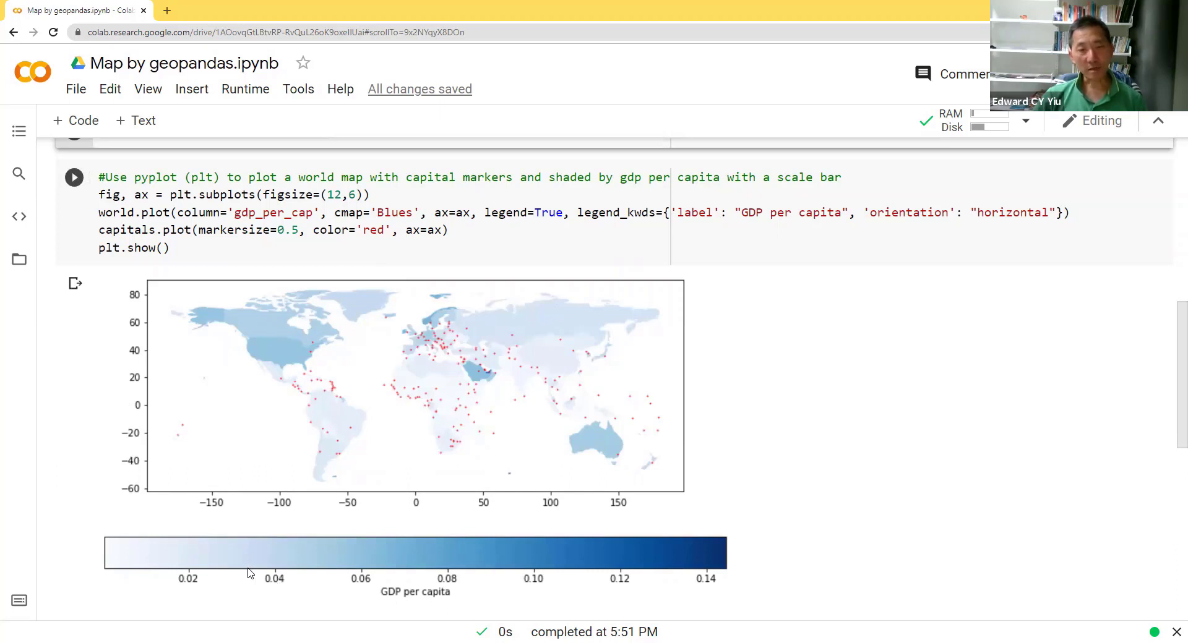
mouse_move(364, 486)
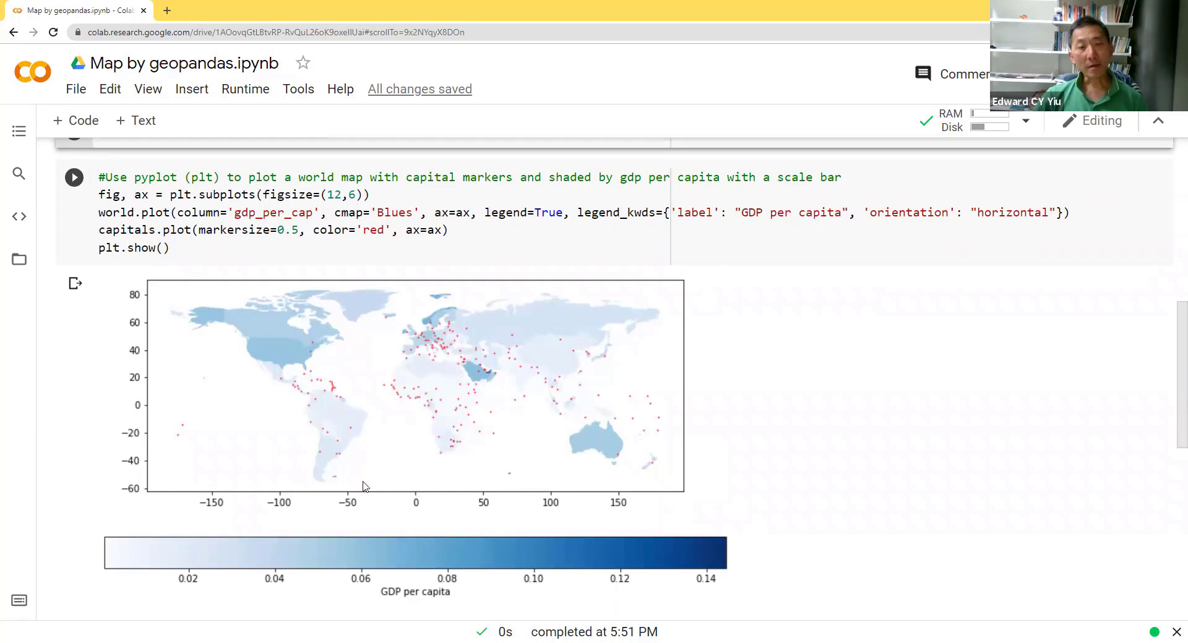
mouse_move(488, 485)
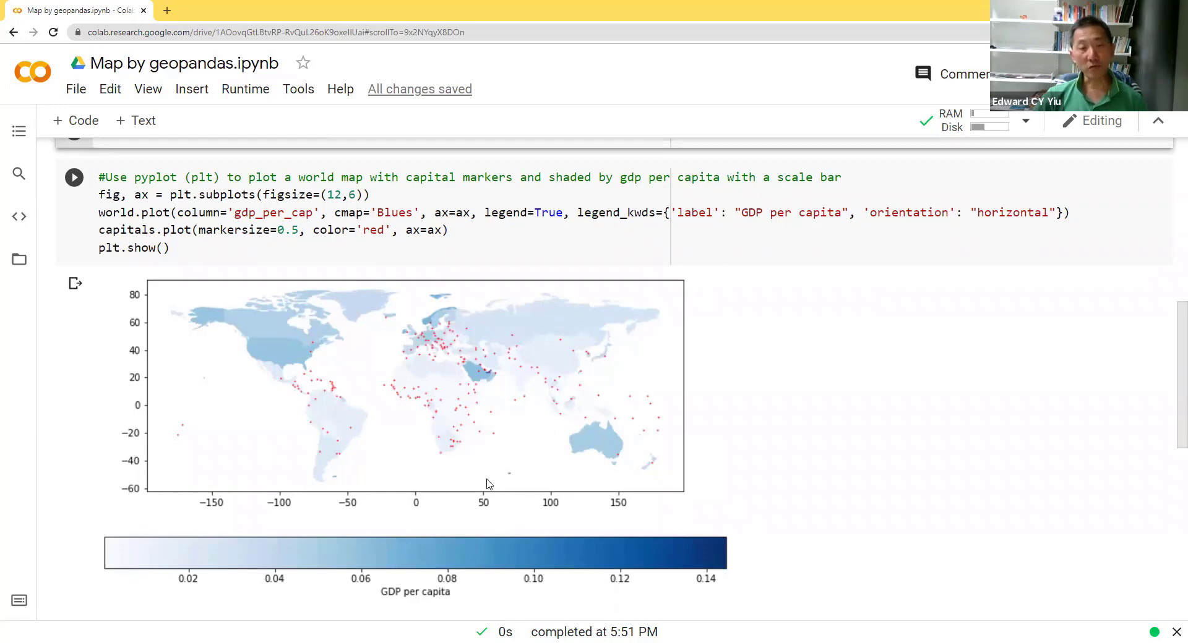
mouse_move(523, 468)
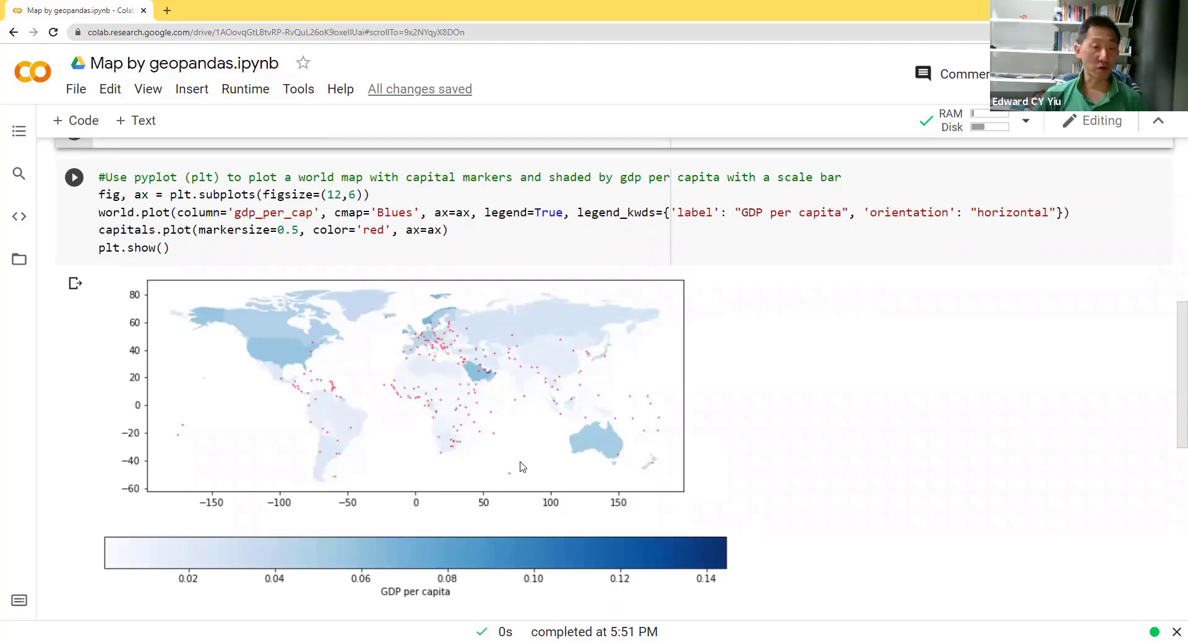
mouse_move(532, 548)
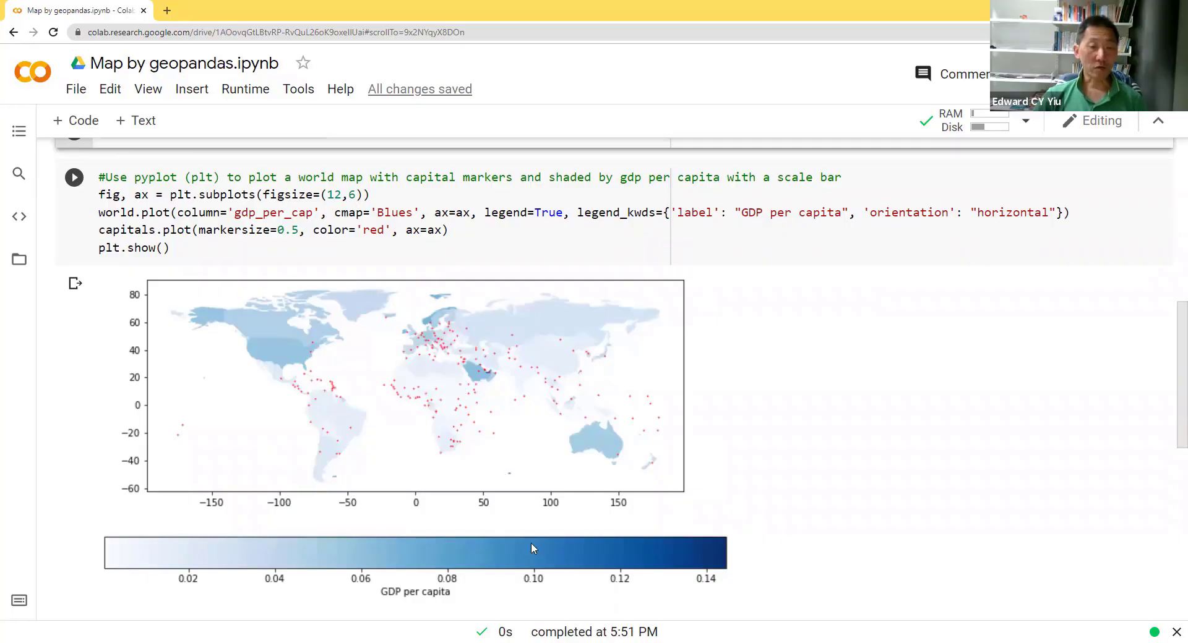
mouse_move(320, 434)
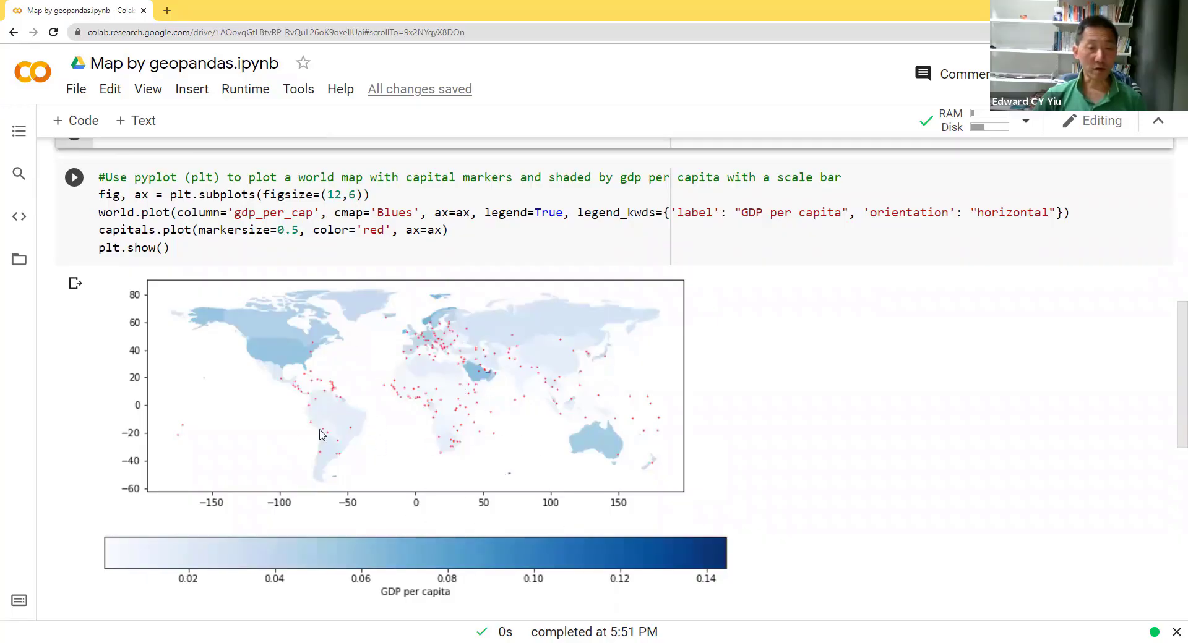
mouse_move(833, 443)
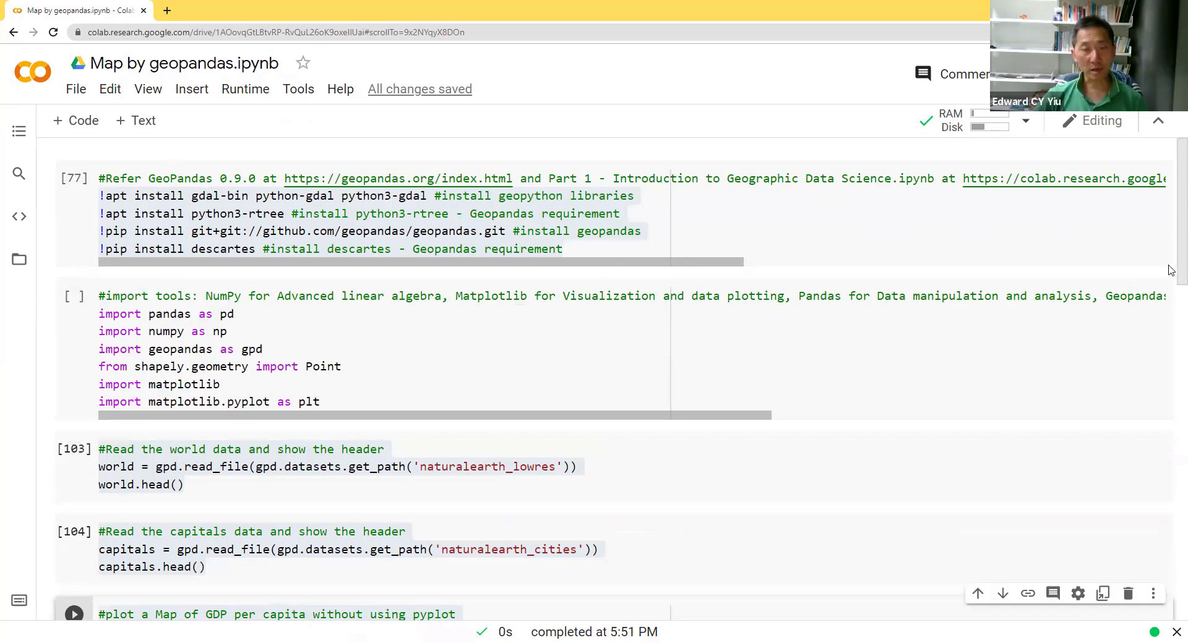
mouse_move(422, 607)
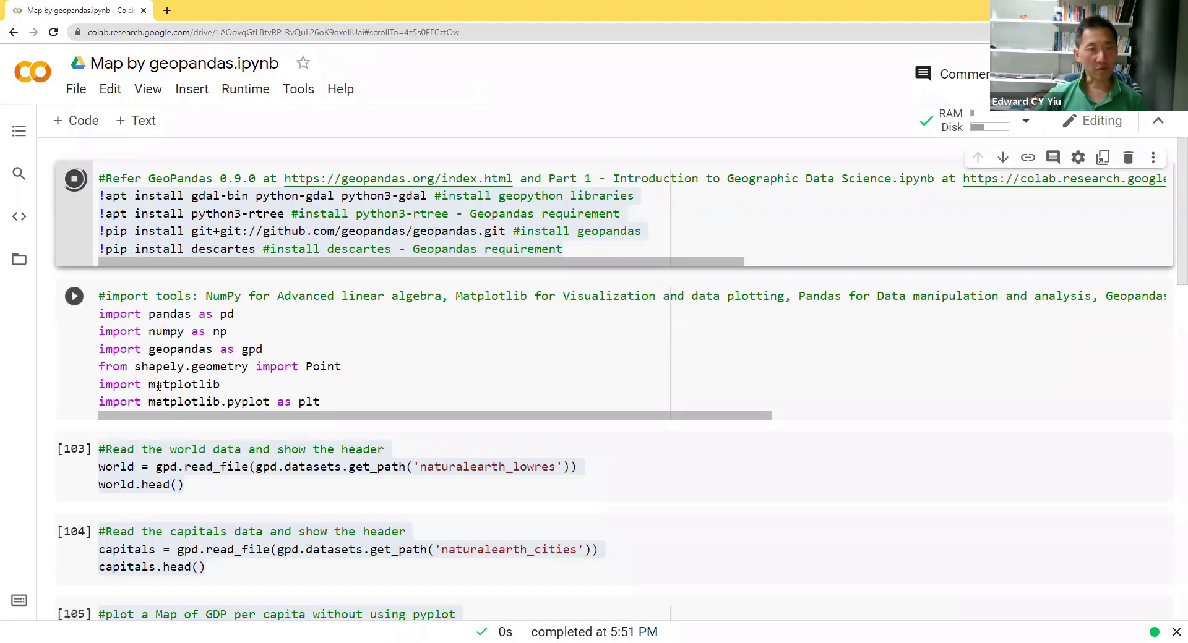
Run the !apt/!pip install cell so GeoPandas dependencies report as already satisfied.
left_click(74, 178)
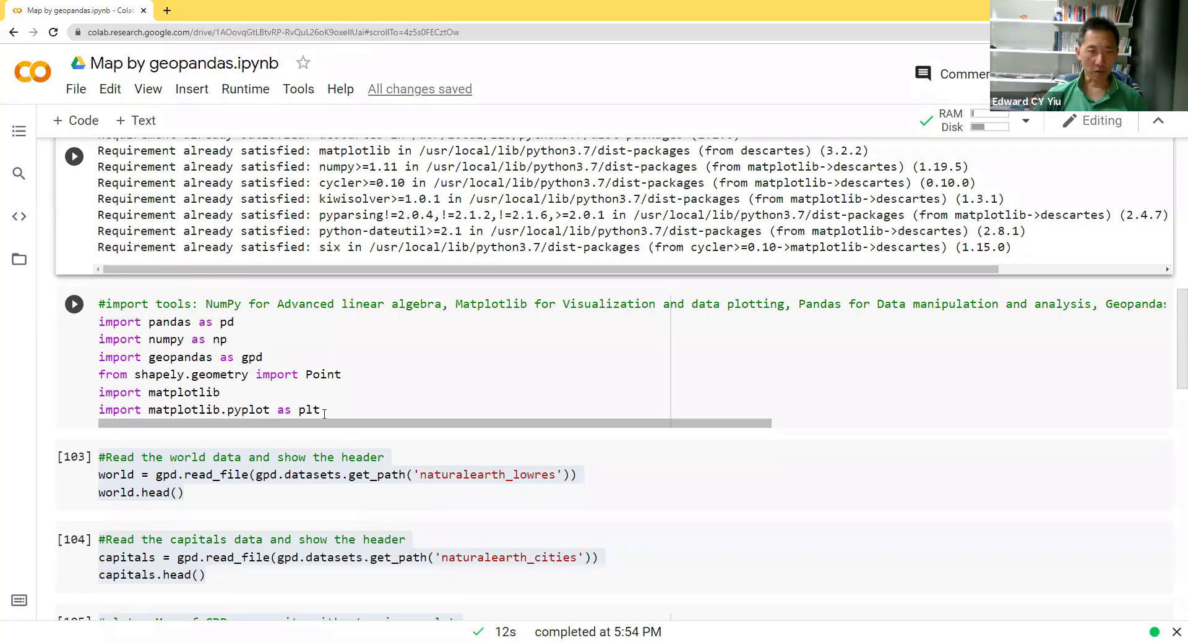
Run the library import cell ahead of loading the world data.
left_click(73, 304)
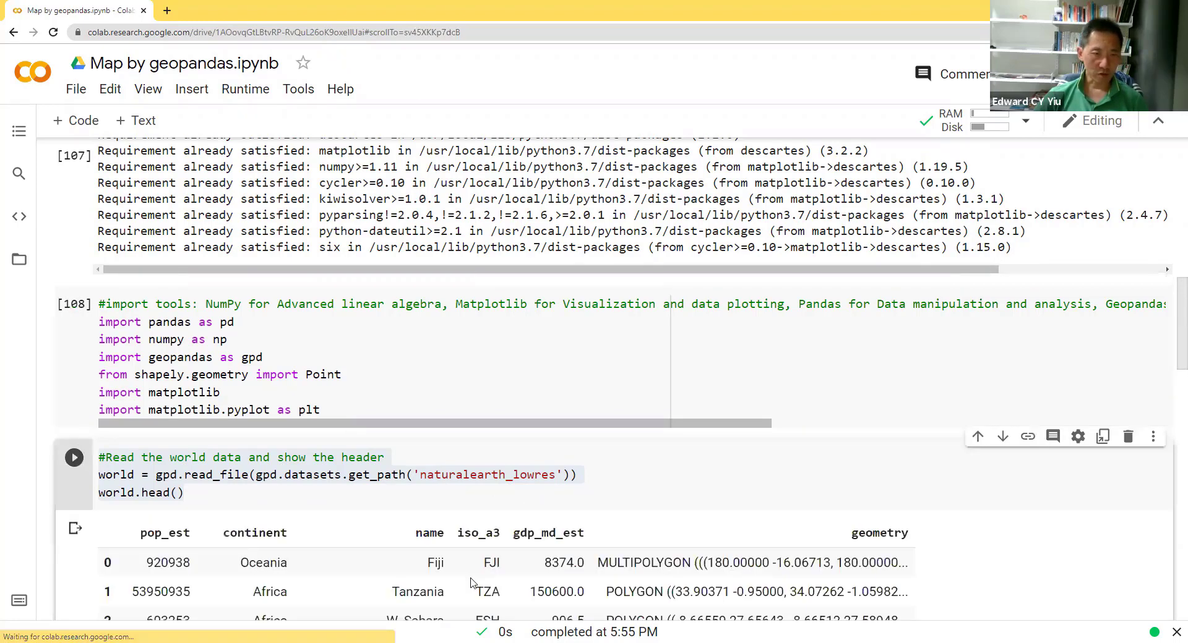
scroll("down", 3)
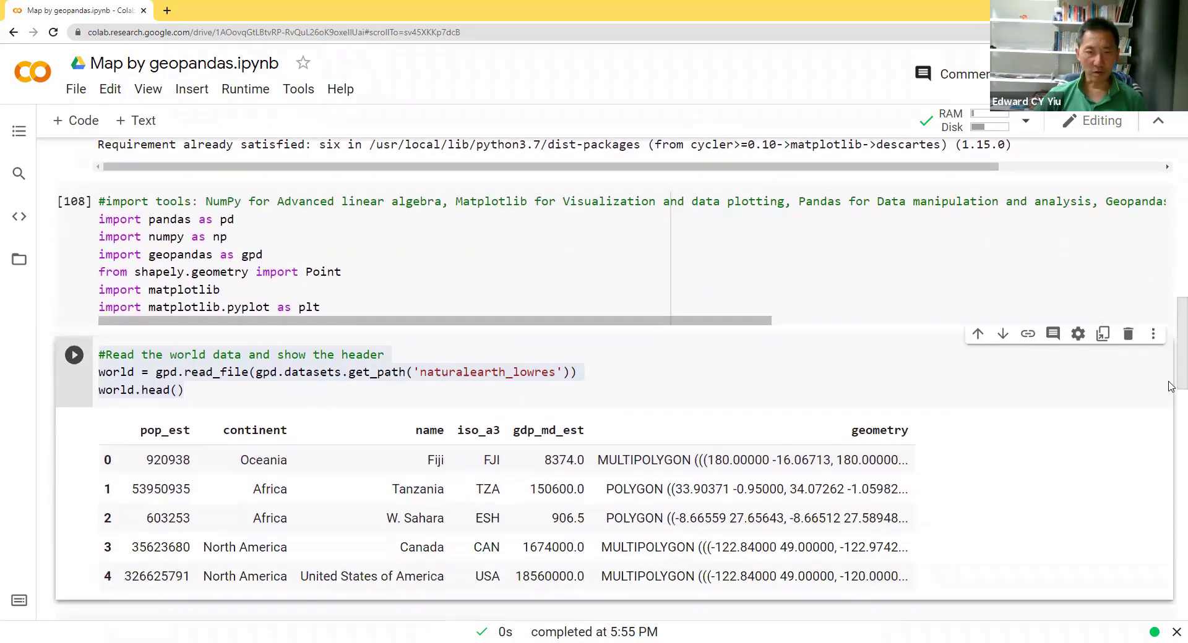
scroll("down", 3)
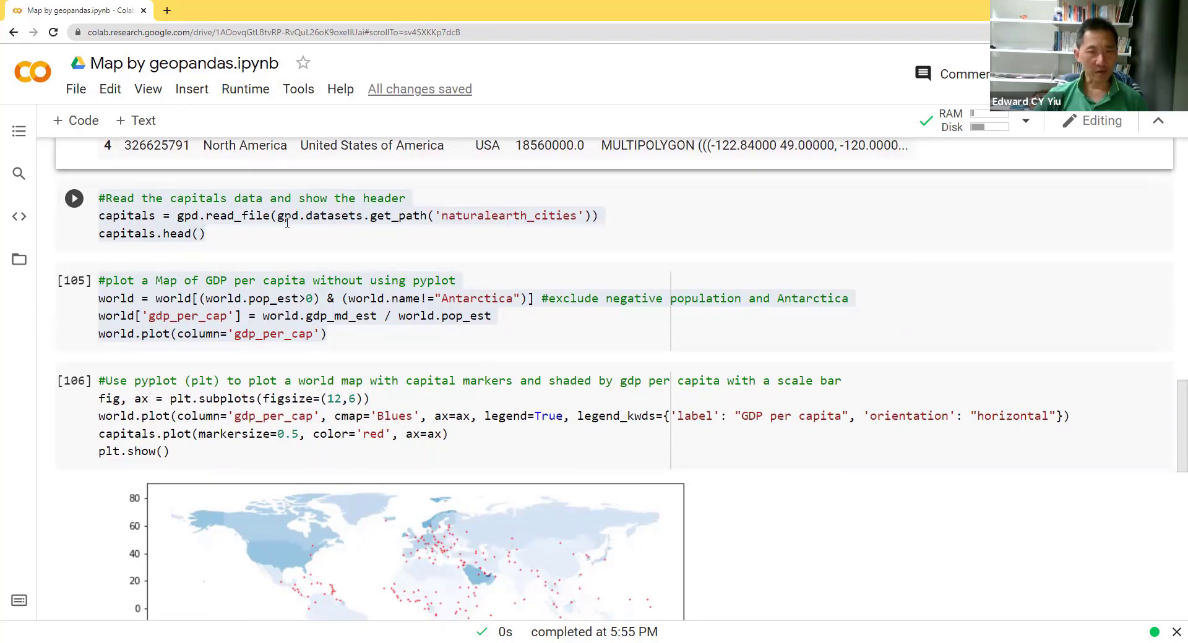
mouse_move(534, 220)
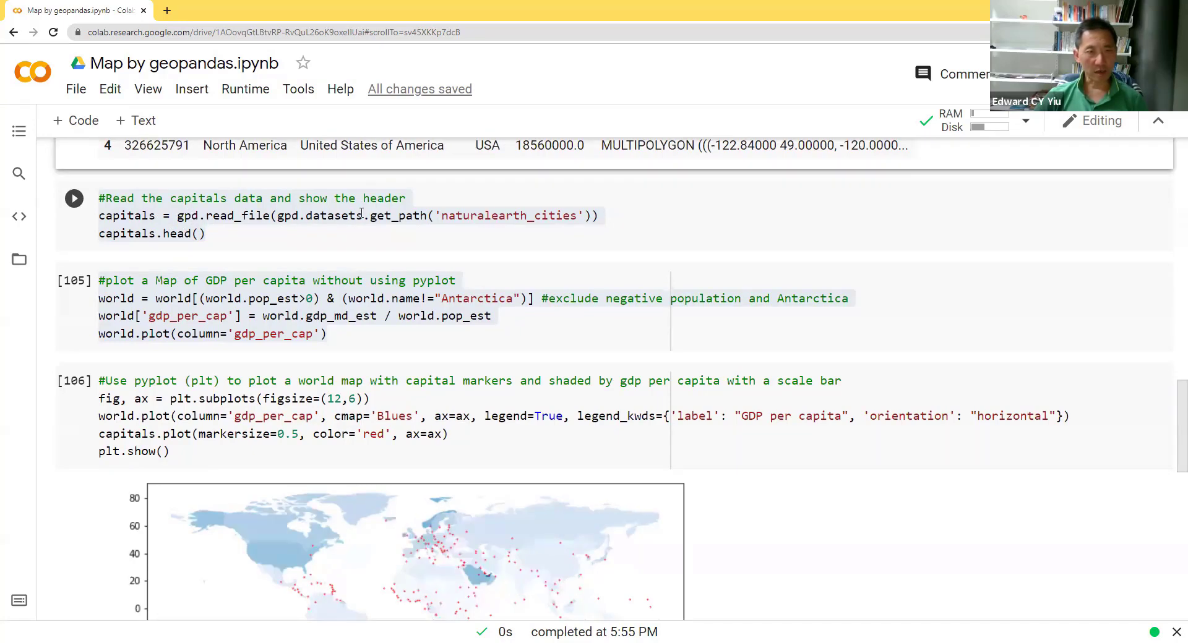
mouse_move(402, 269)
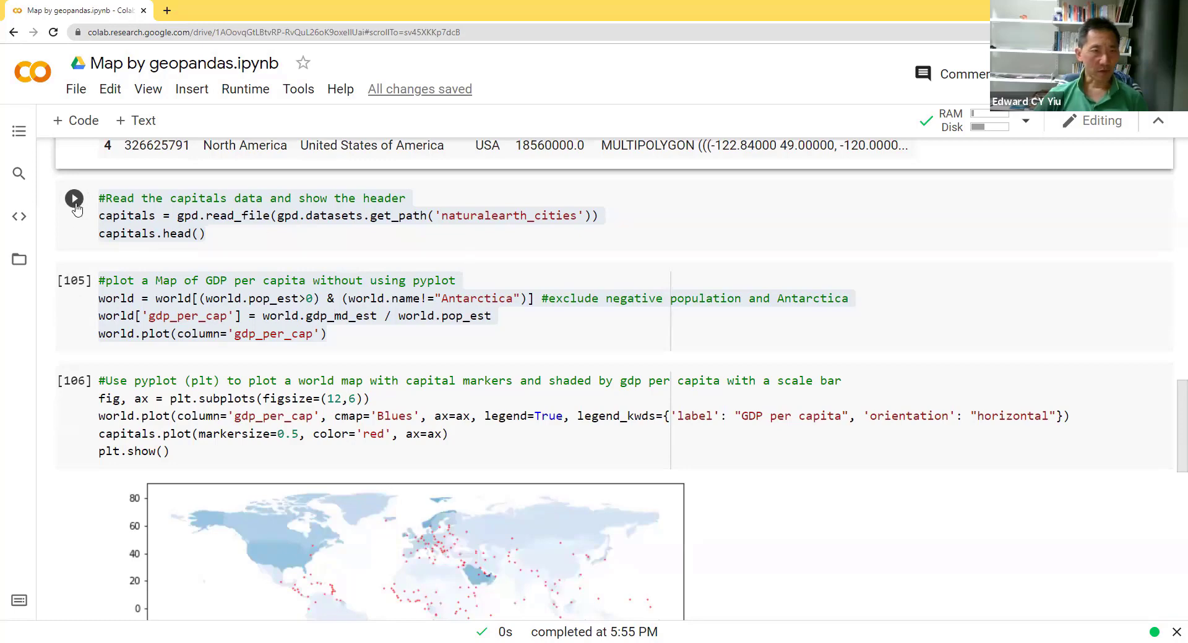
Run the capitals data cell, listing Vatican City through Palikir with point coordinates.
left_click(74, 198)
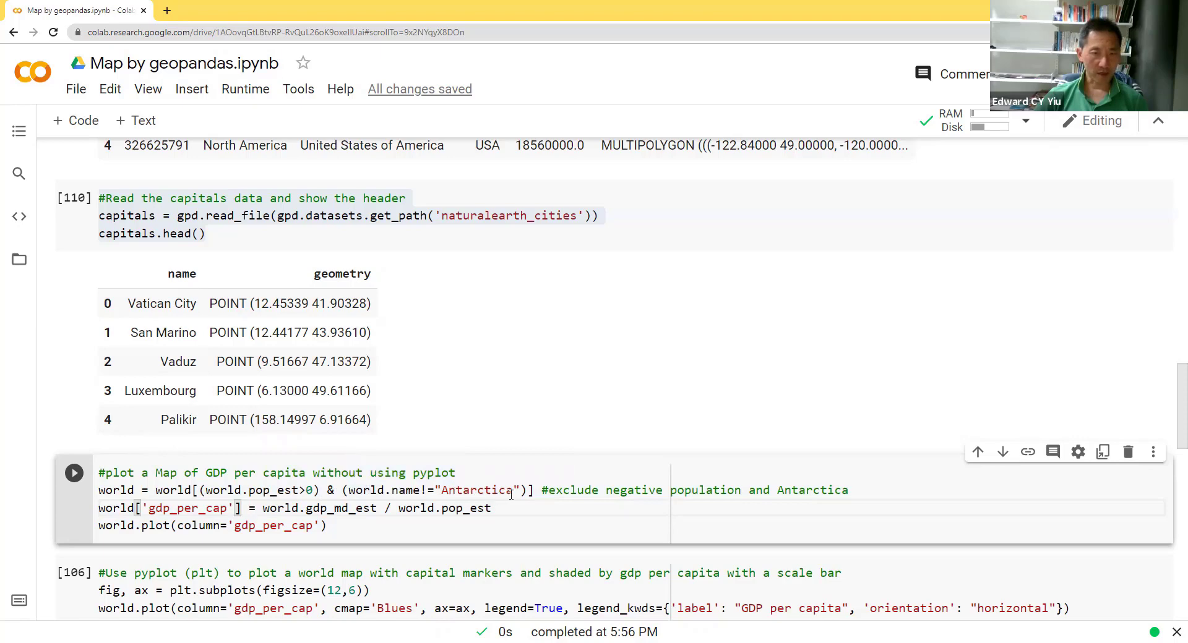
mouse_move(258, 485)
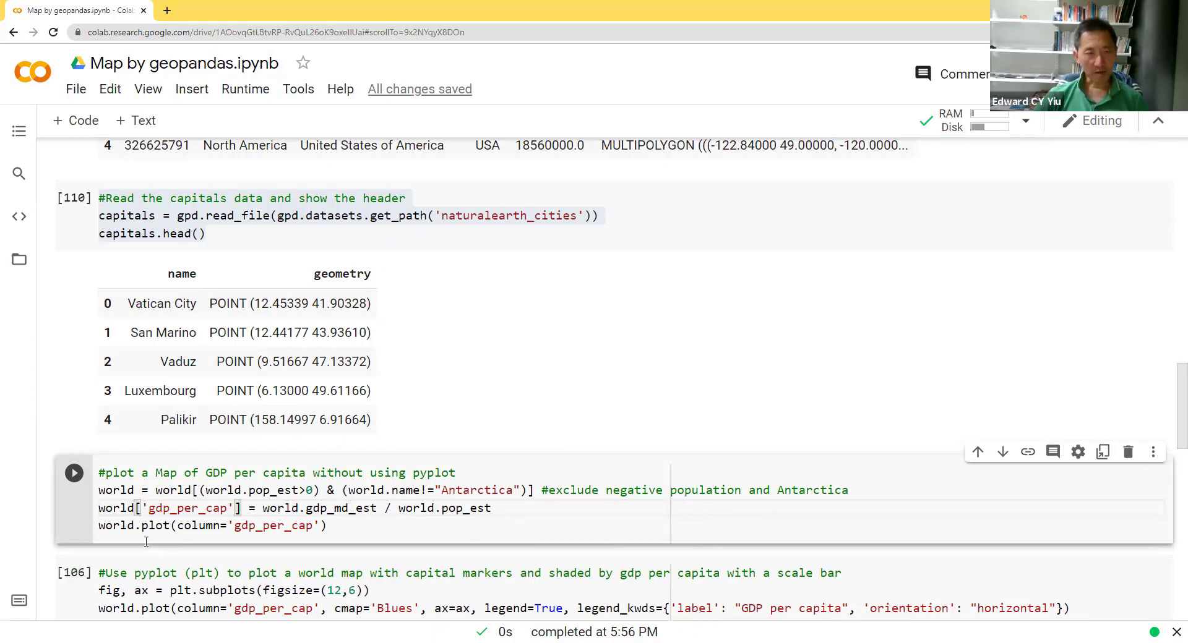
Run the GDP-per-capita cell to draw the shaded world map without pyplot.
left_click(74, 472)
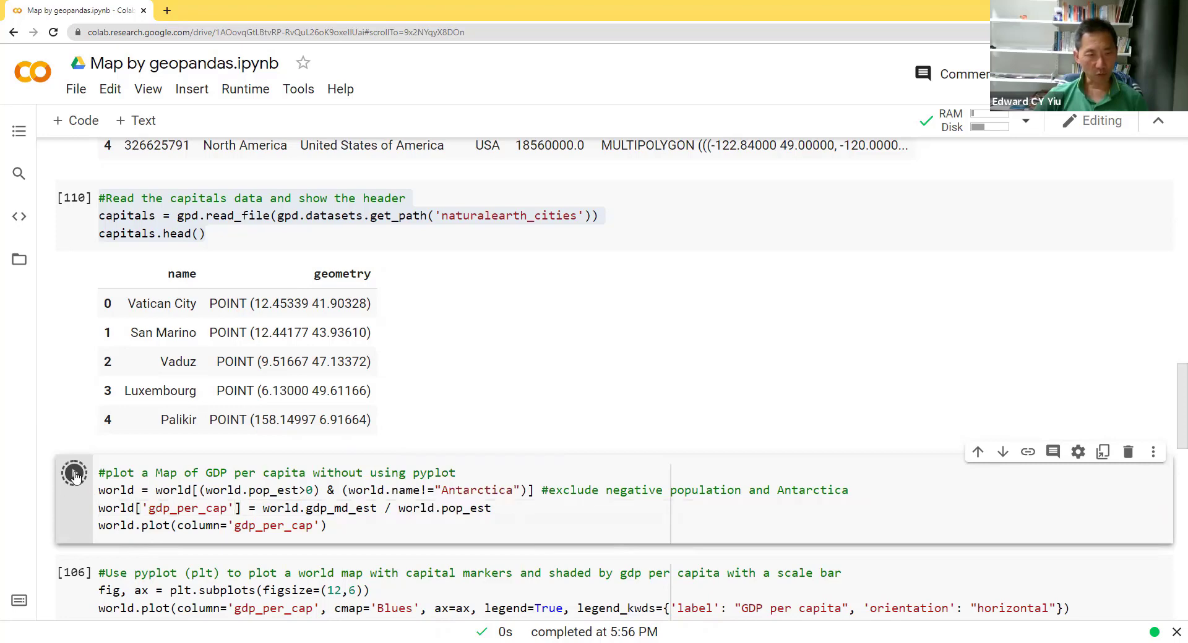
left_click(74, 472)
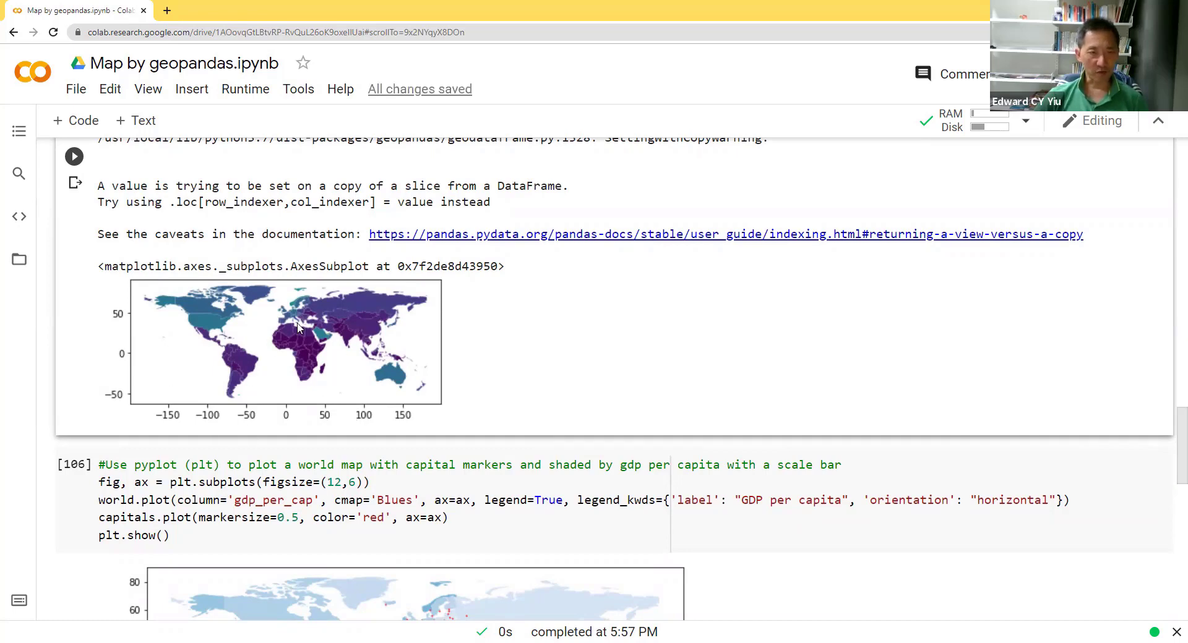
mouse_move(345, 396)
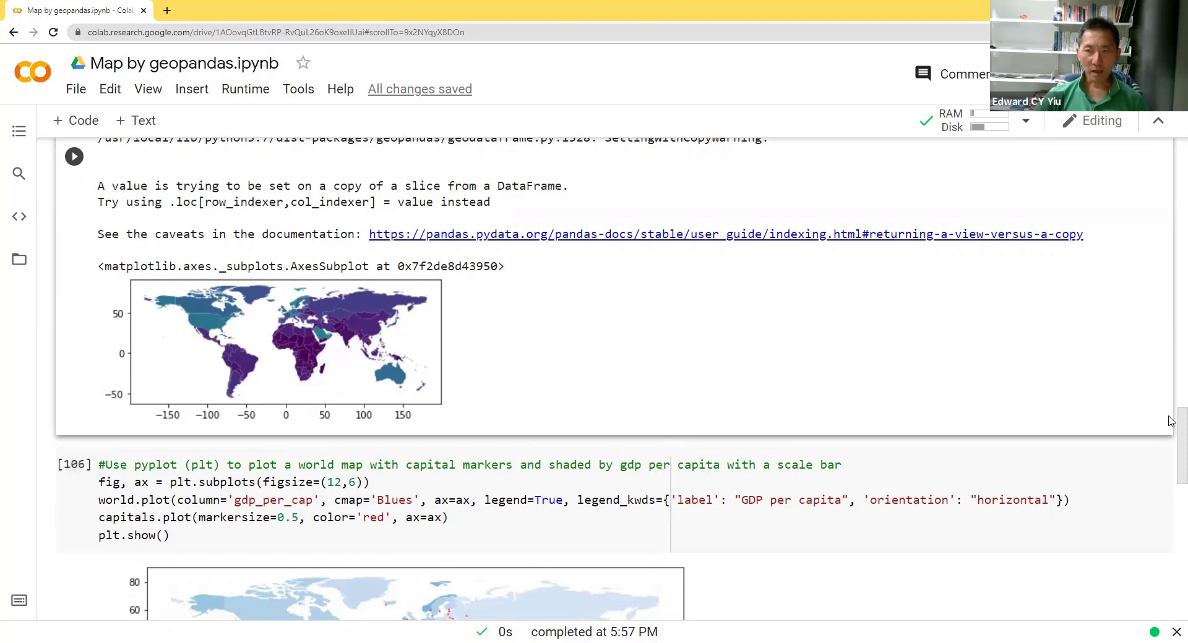
scroll("down", 3)
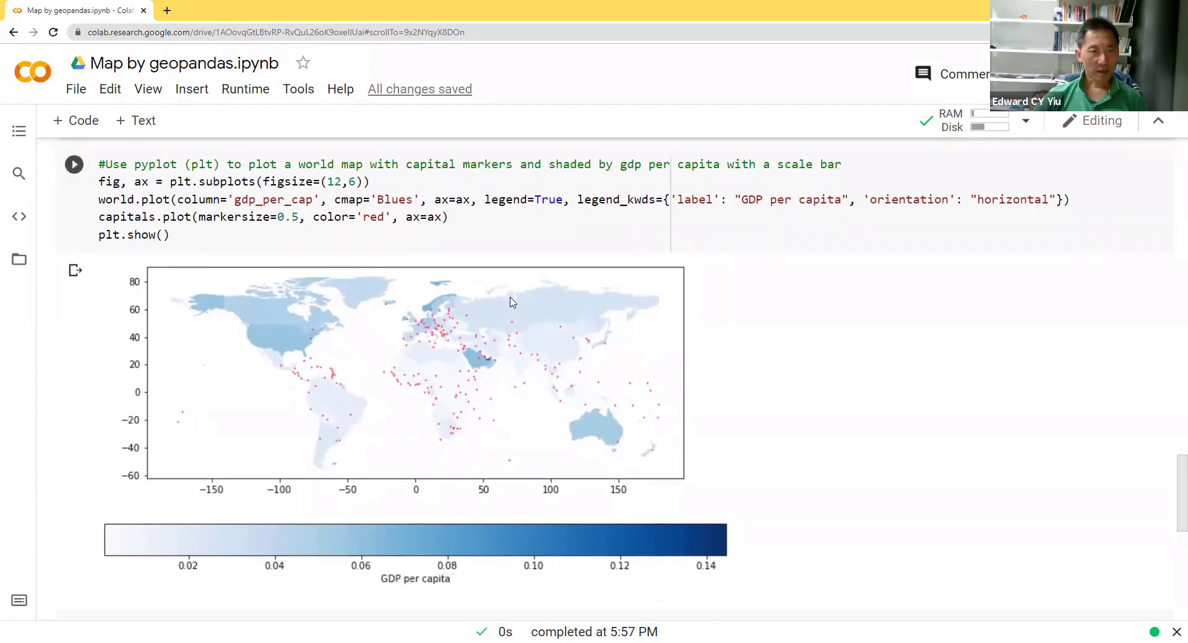
mouse_move(259, 357)
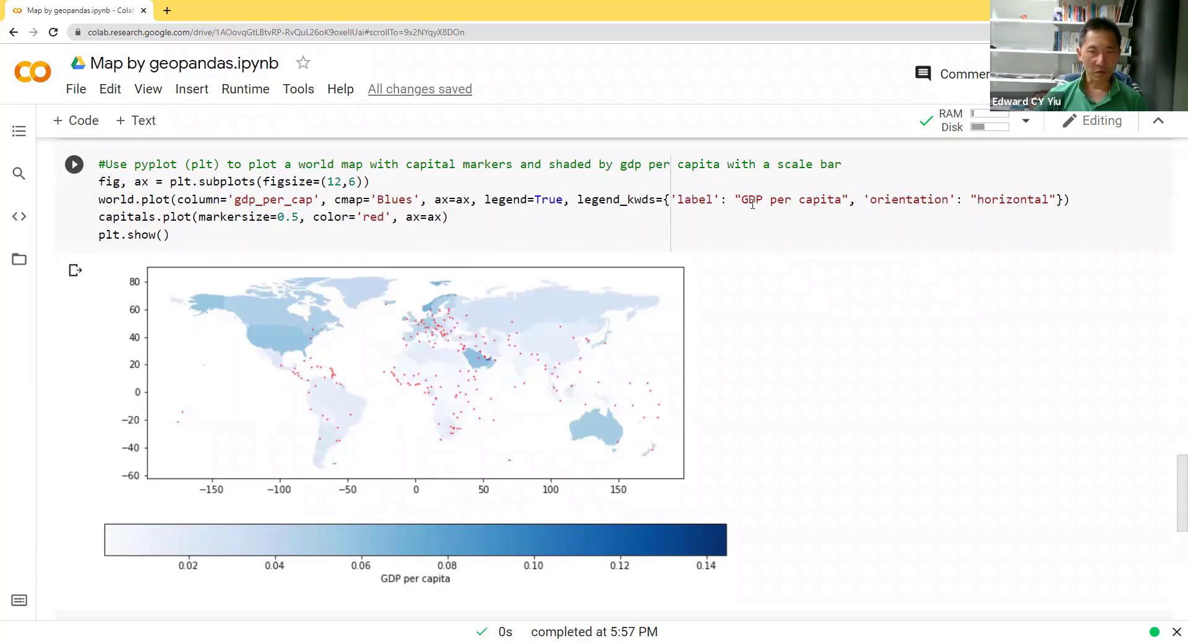
mouse_move(389, 584)
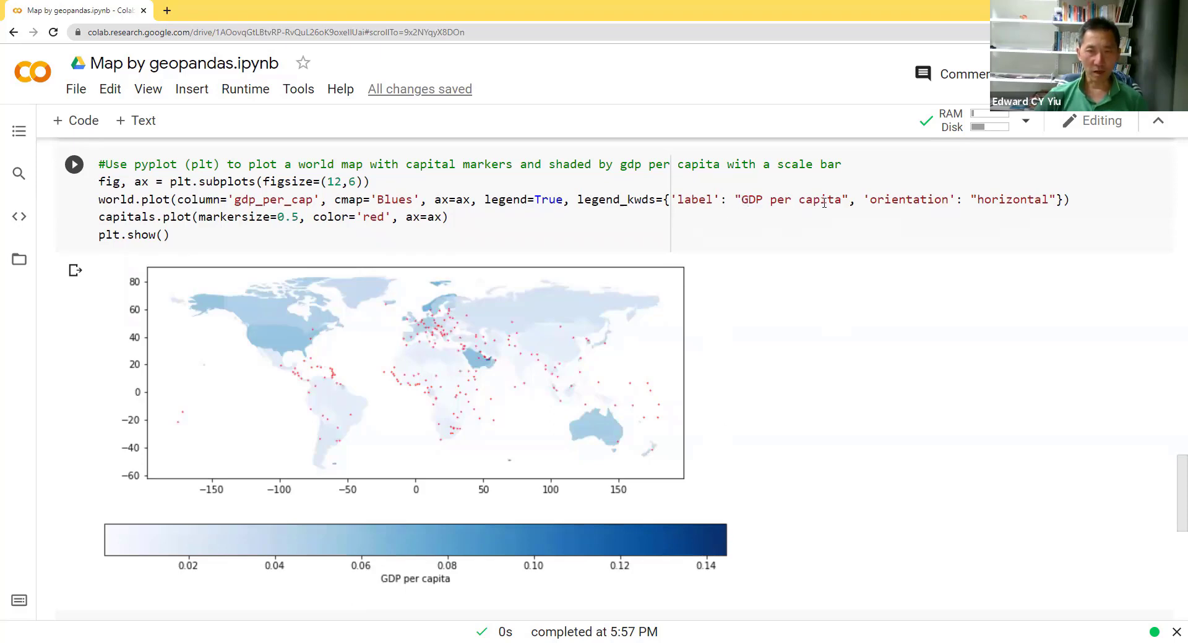
mouse_move(425, 354)
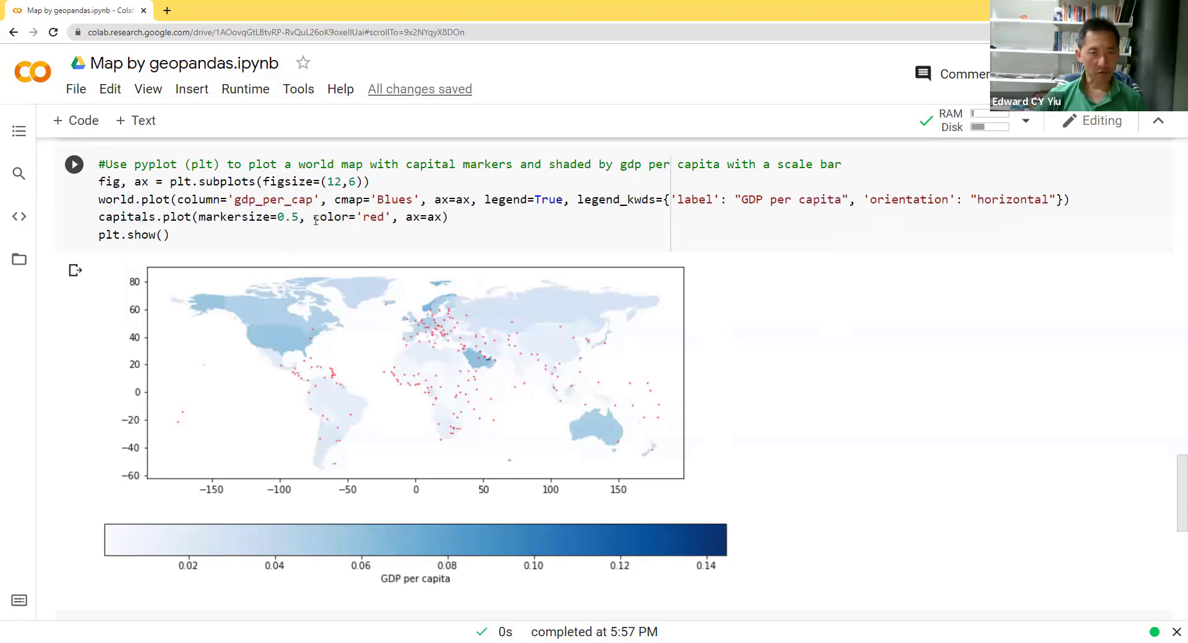
mouse_move(473, 398)
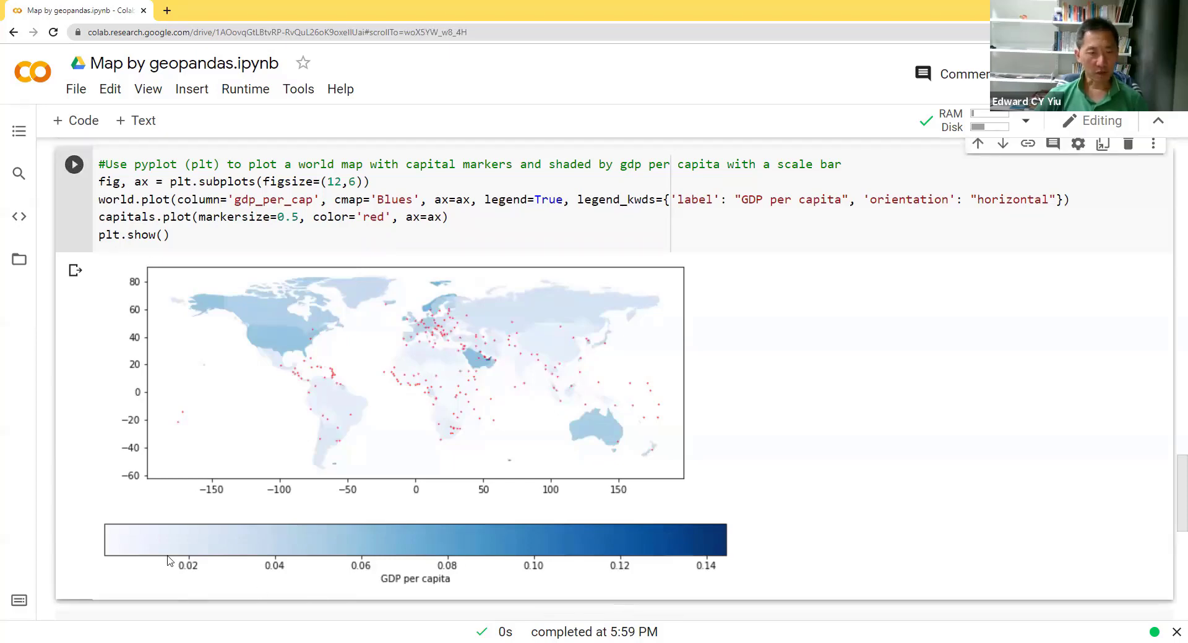
mouse_move(430, 599)
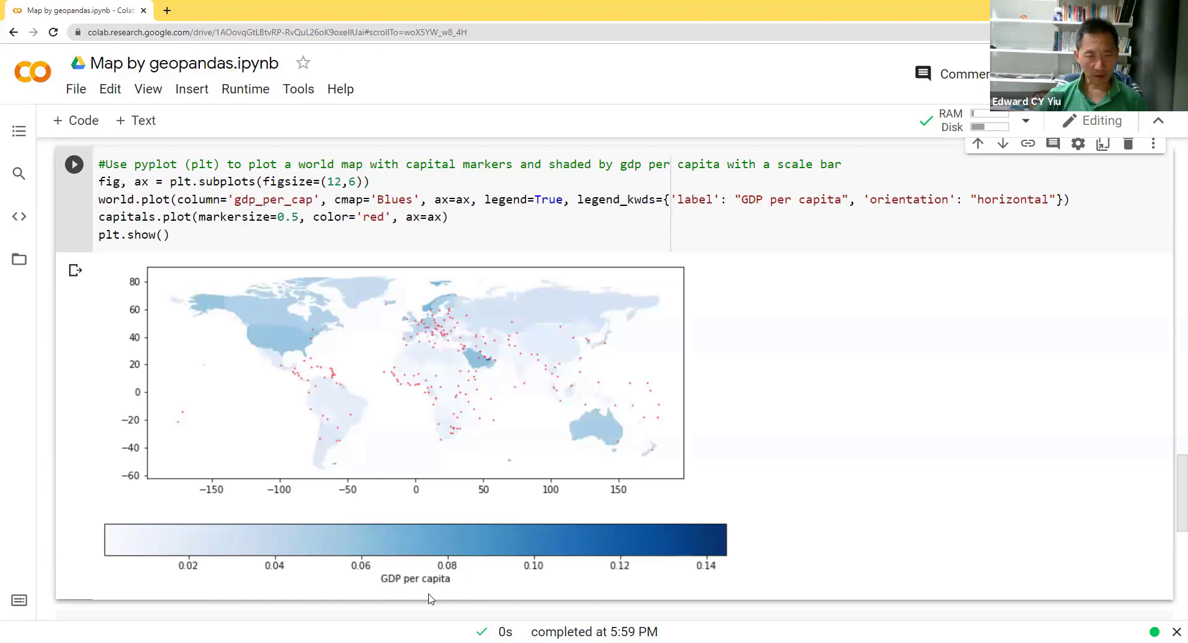
mouse_move(532, 554)
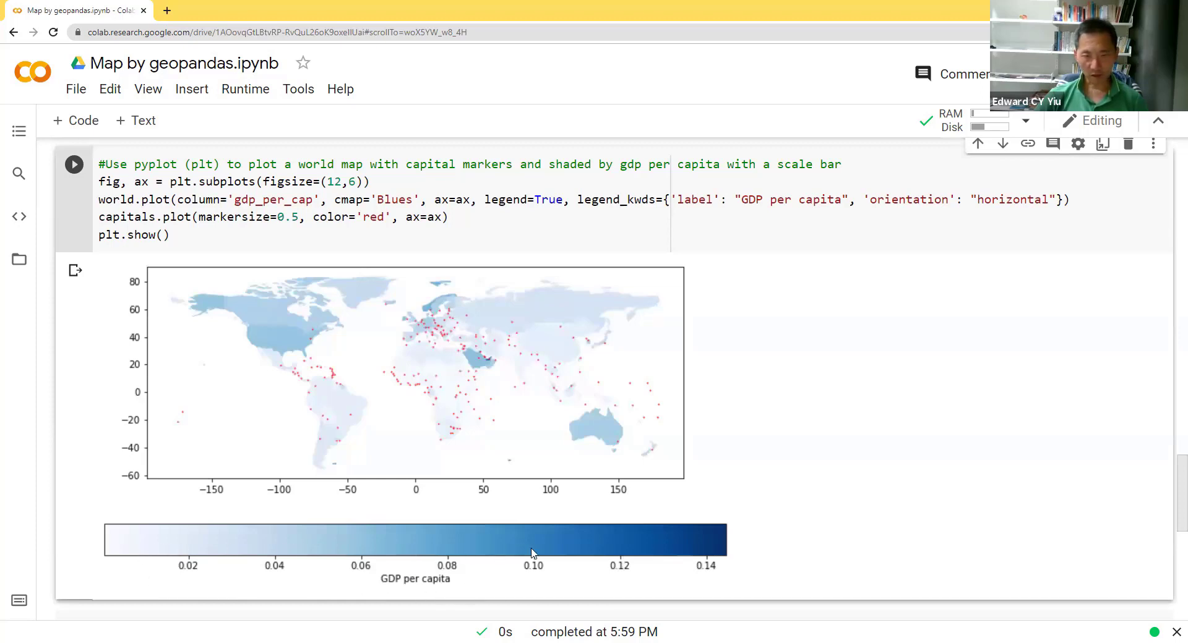
mouse_move(698, 549)
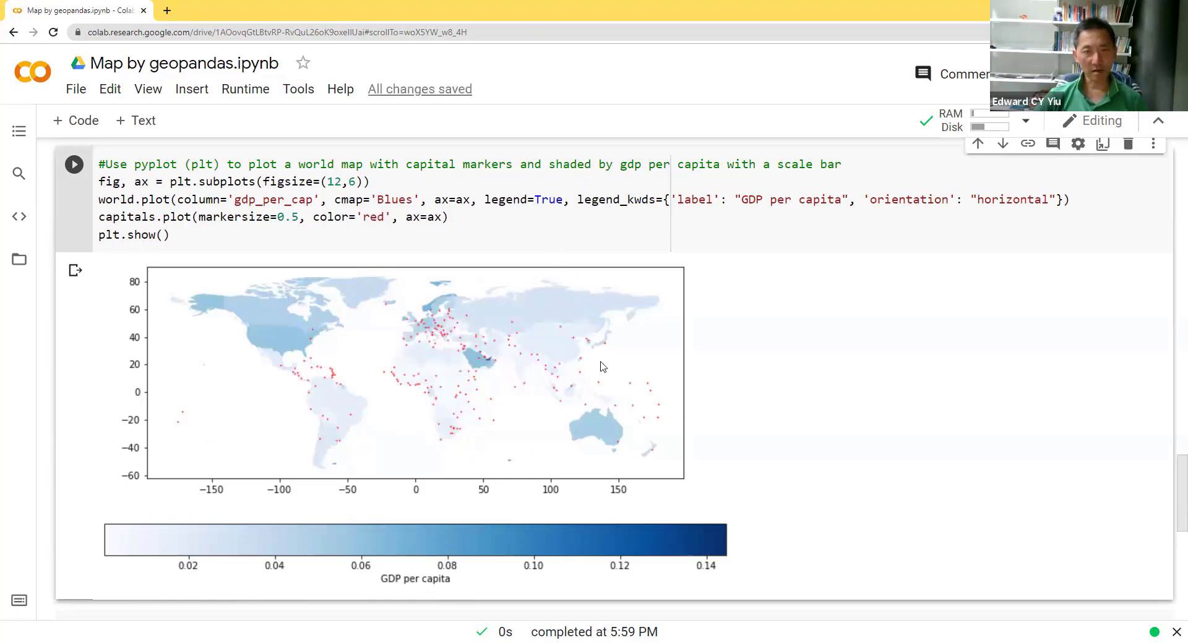
mouse_move(454, 411)
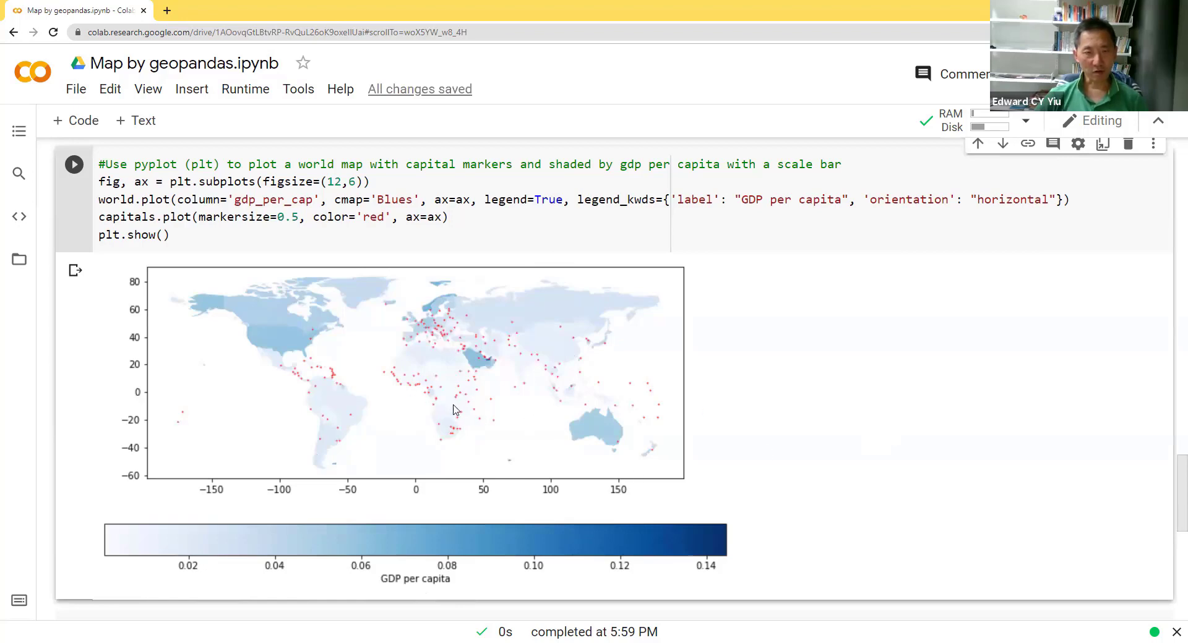
mouse_move(1171, 461)
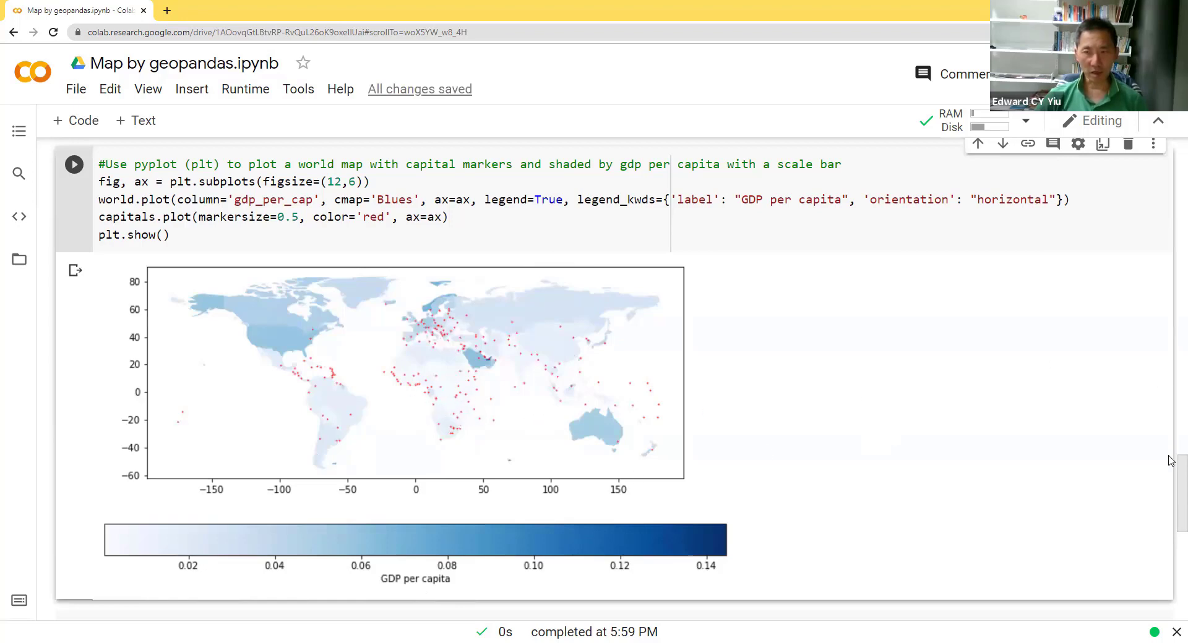
Delete the naturalearth_cities read_file cell so the New Zealand cell follows the world map.
scroll("down", 3)
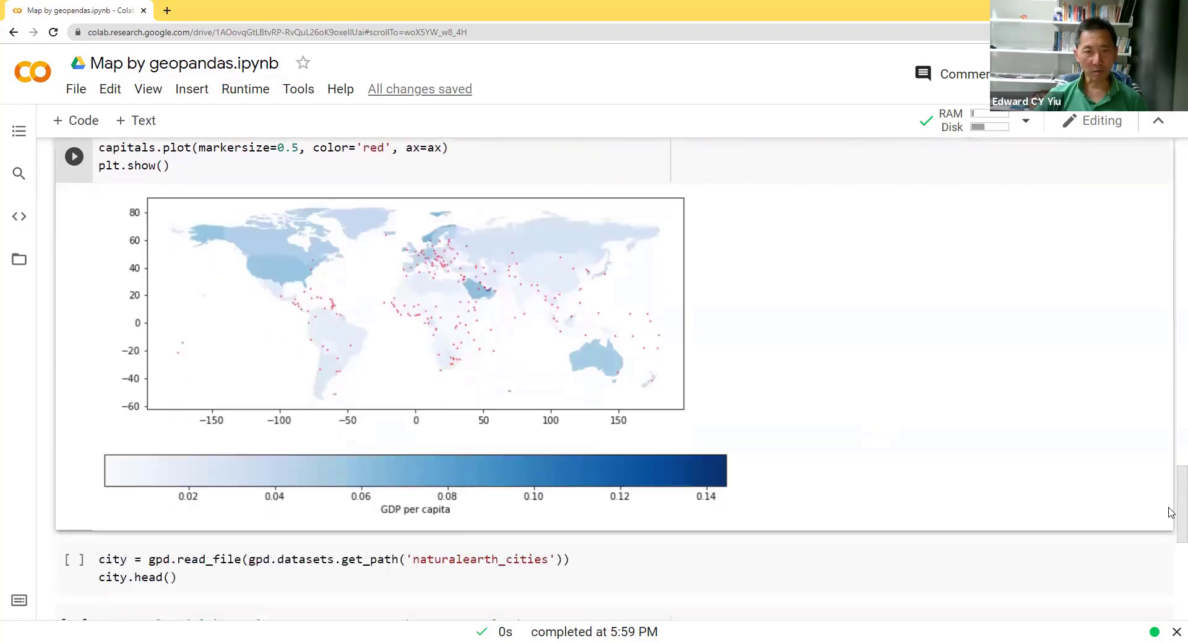
scroll("down", 3)
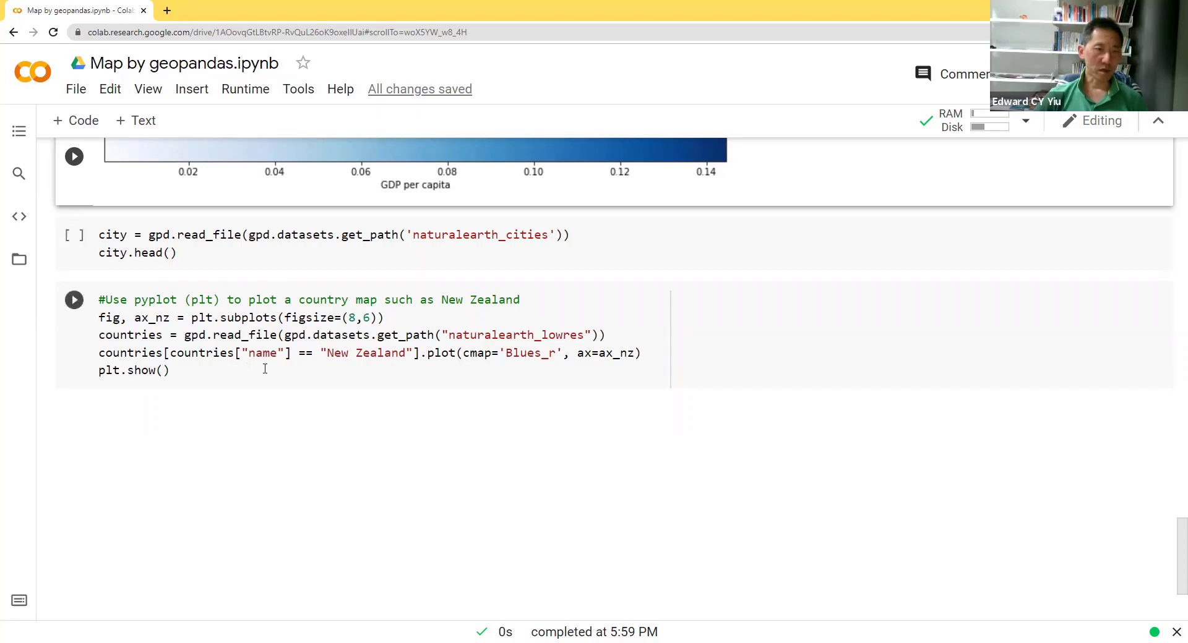
left_click(74, 299)
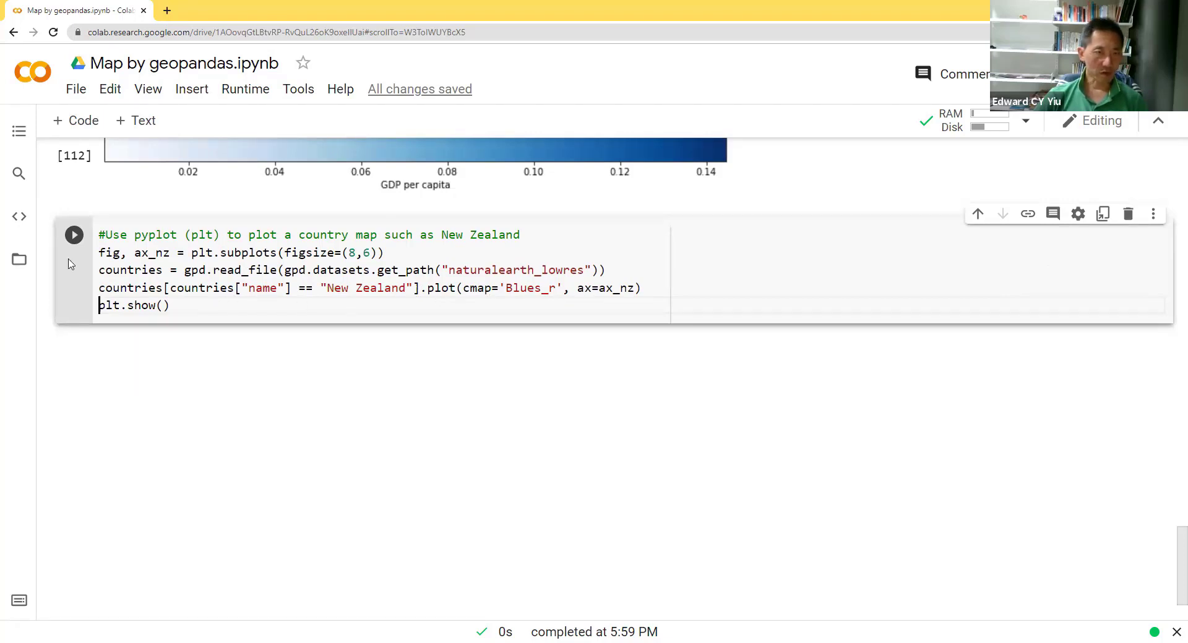
Run the New Zealand cell to draw both islands as a dark blue outline.
left_click(74, 235)
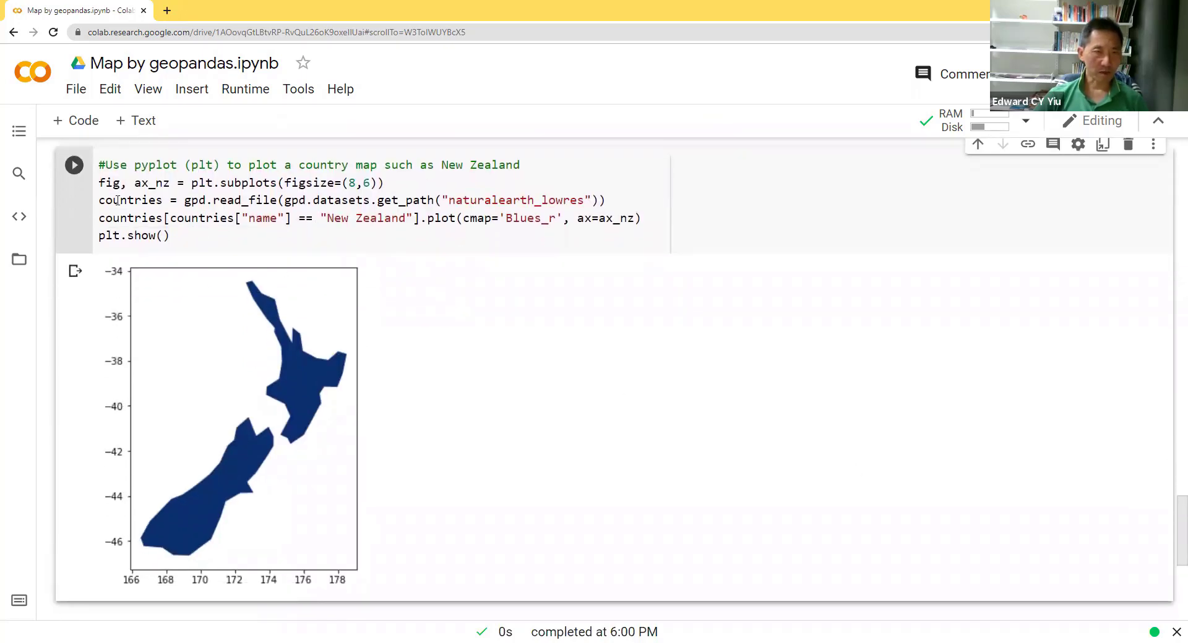
mouse_move(627, 455)
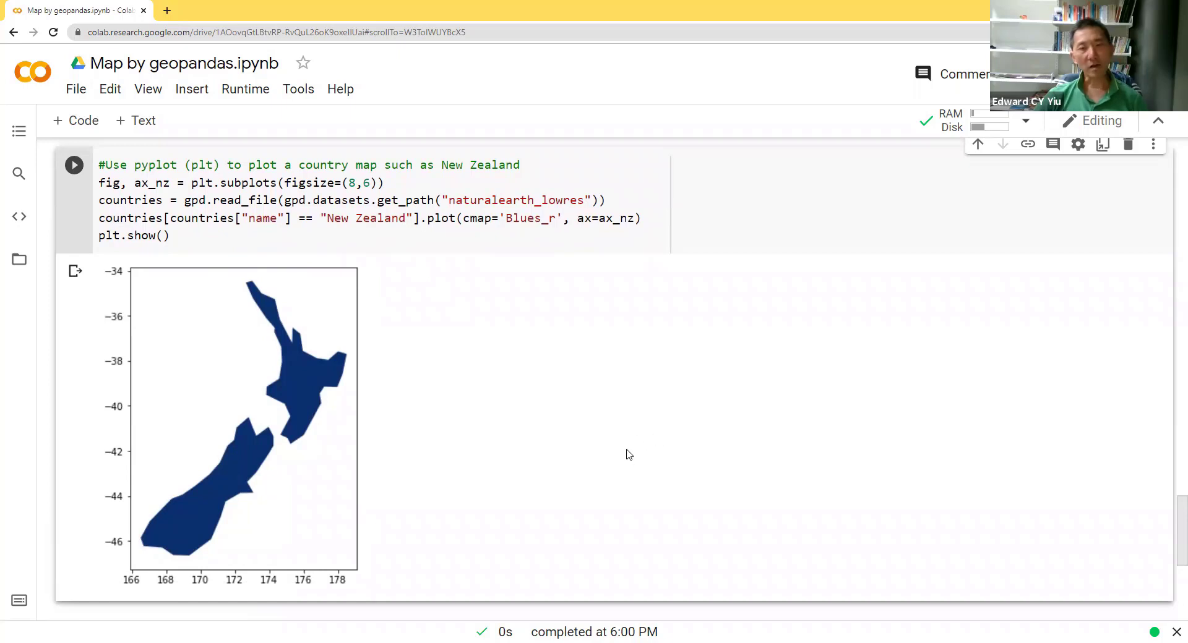
mouse_move(656, 327)
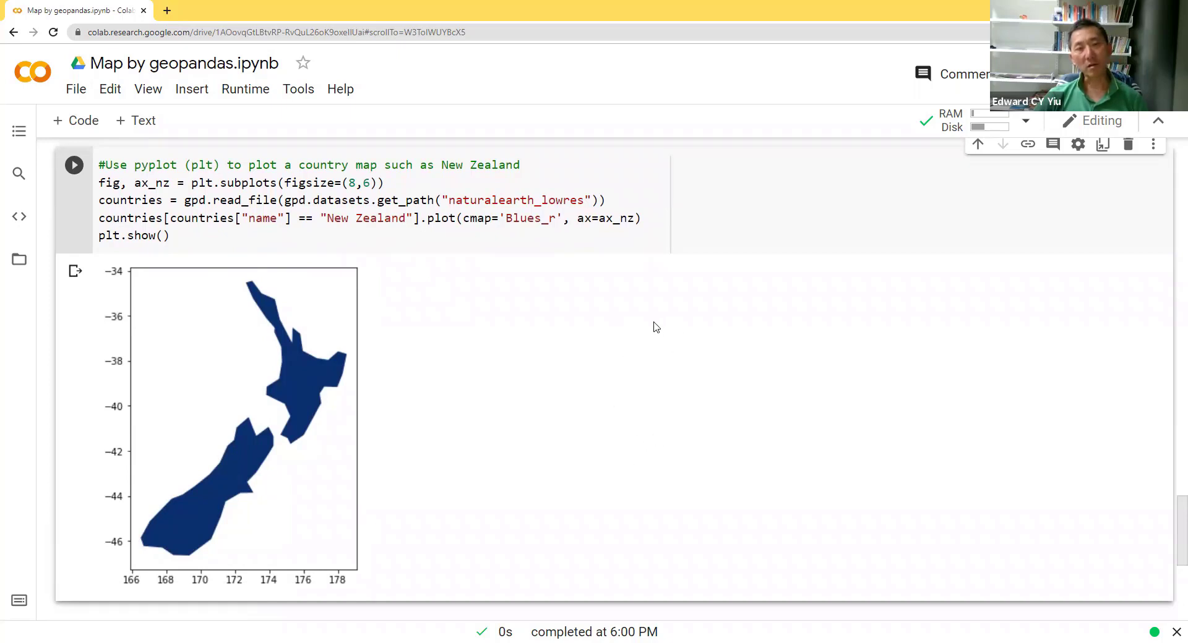
mouse_move(972, 293)
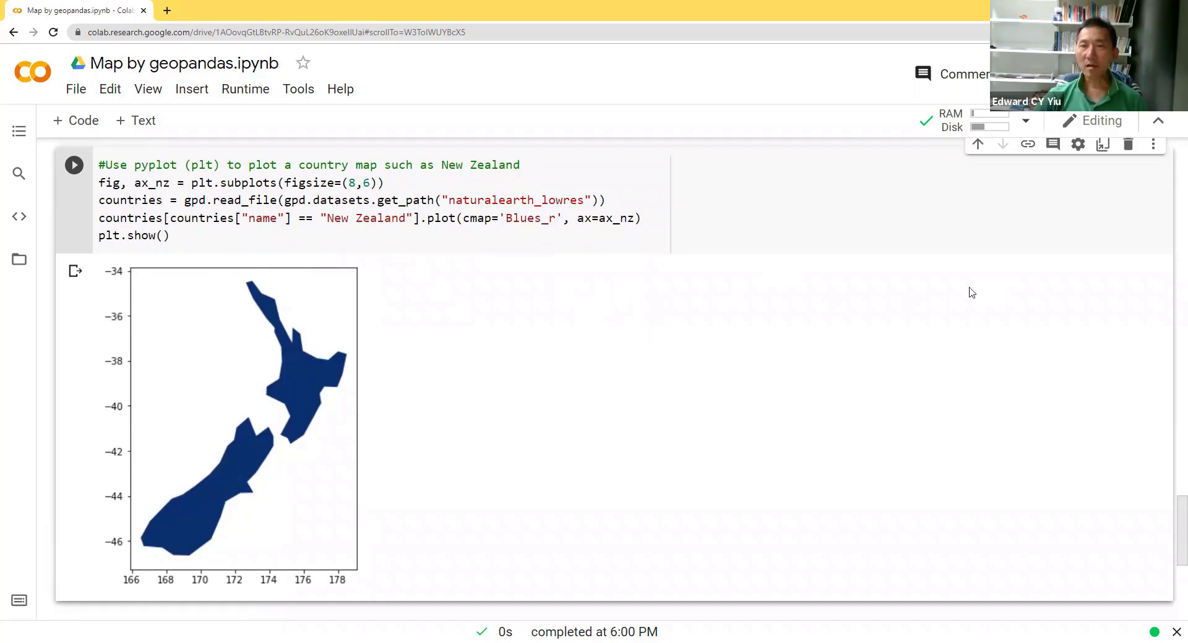